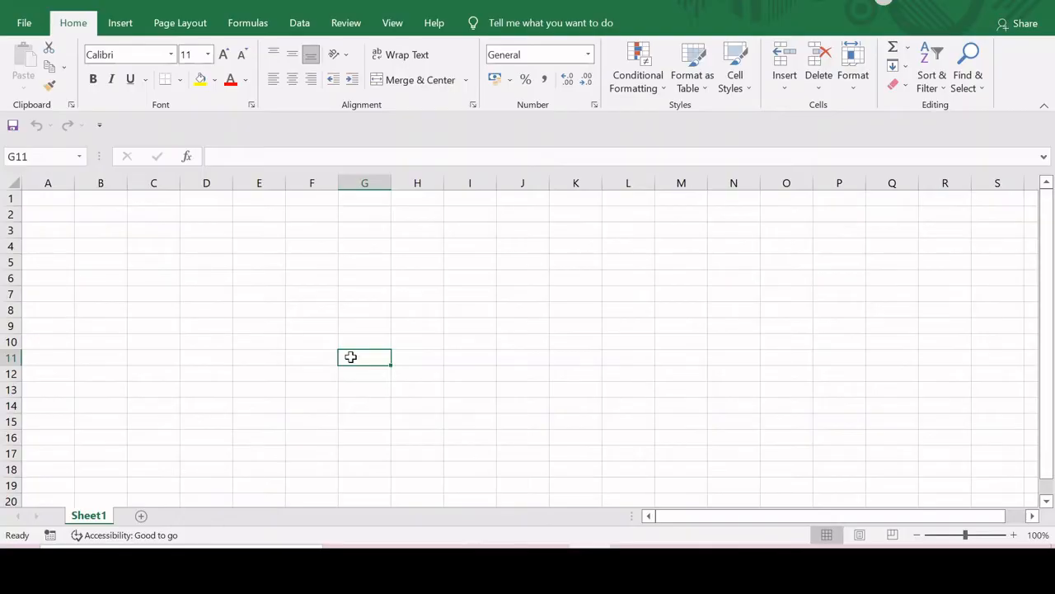
mouse_move(359, 230)
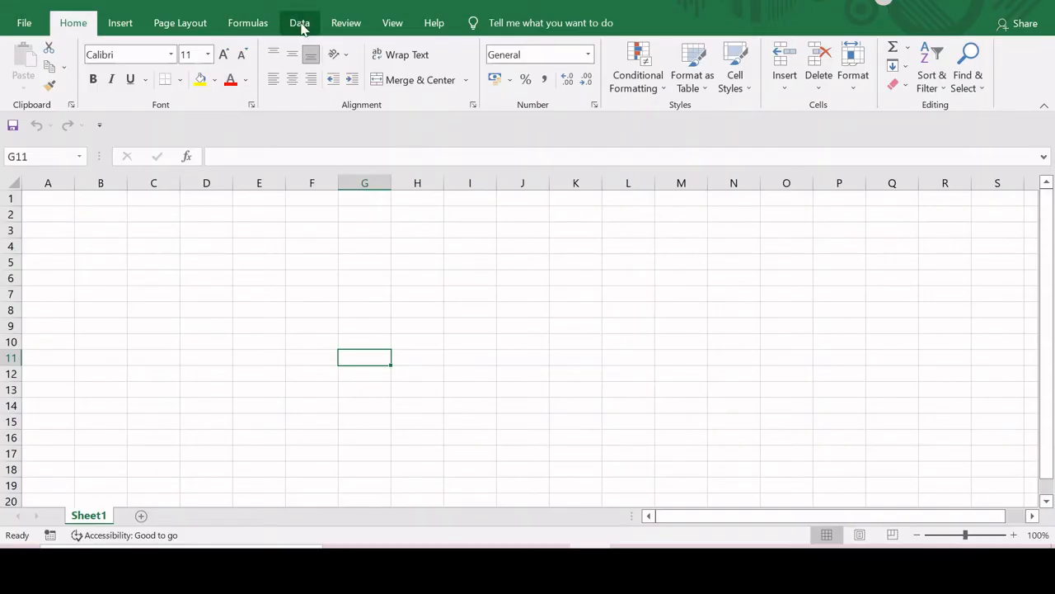
Step: Show the Data ribbon and check its right end, where no Analyze group with Solver exists
click(300, 23)
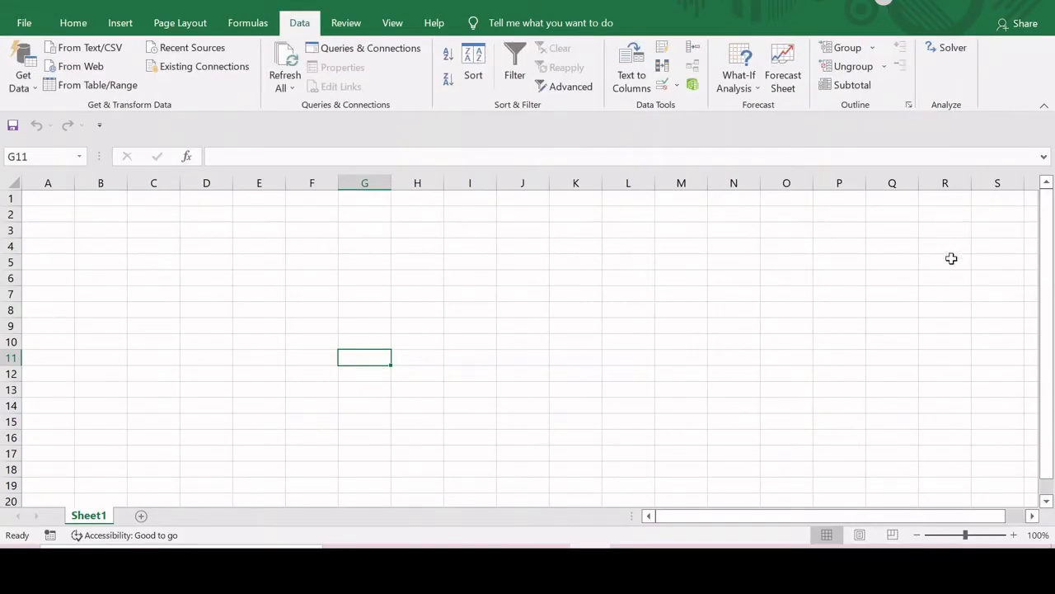
mouse_move(950, 122)
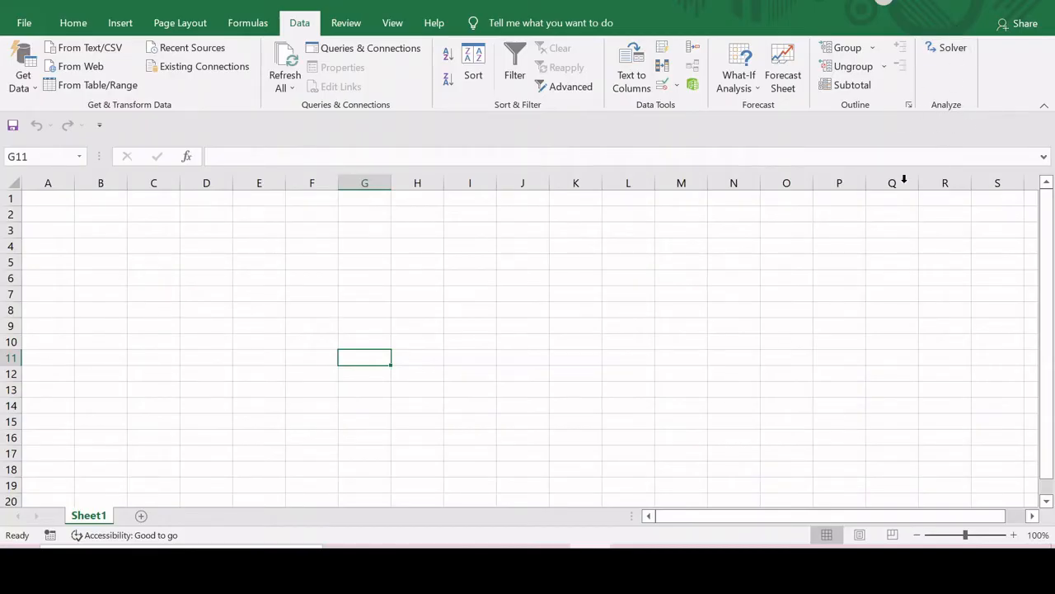
click(72, 23)
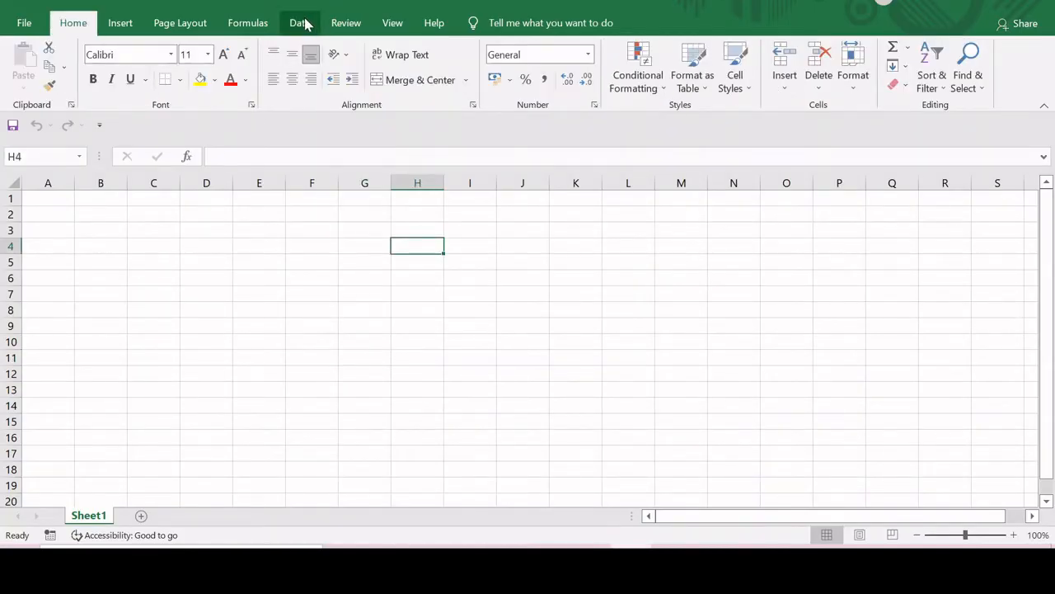
click(300, 23)
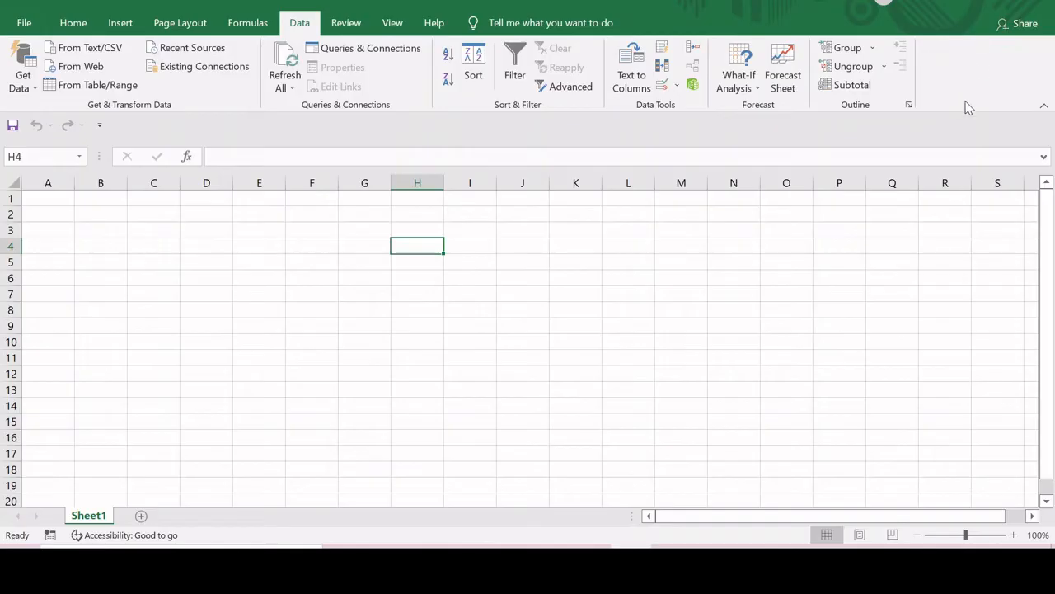
mouse_move(525, 280)
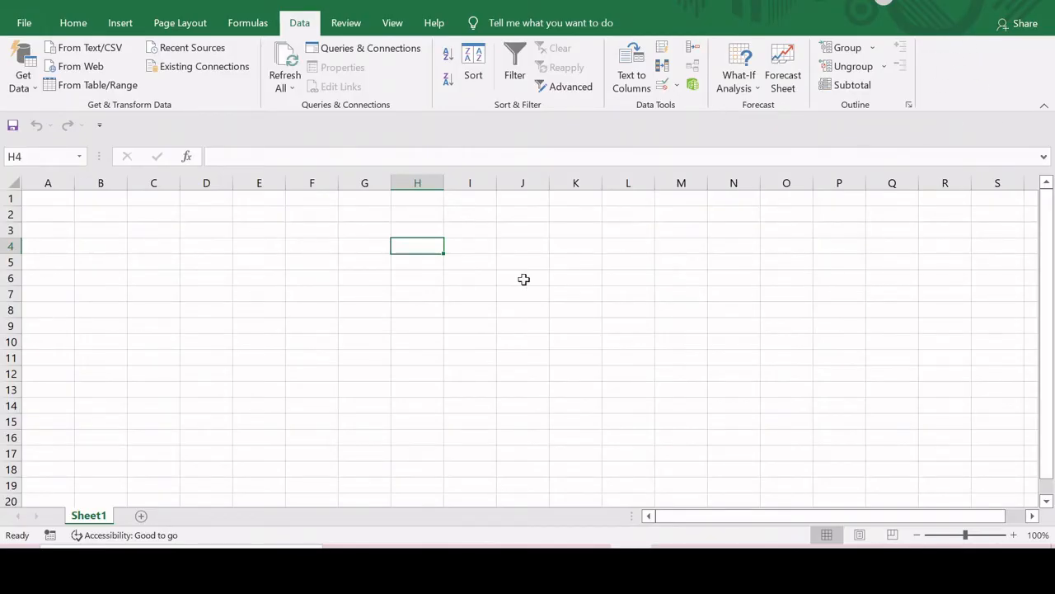
mouse_move(234, 271)
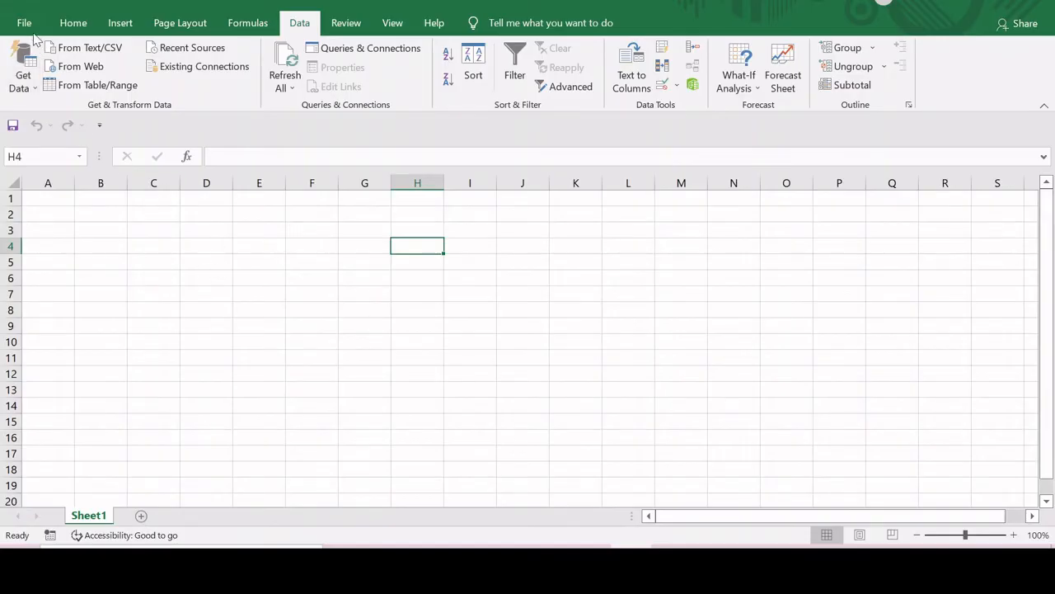
Step: Reach Excel Options through File > More > Options
click(23, 23)
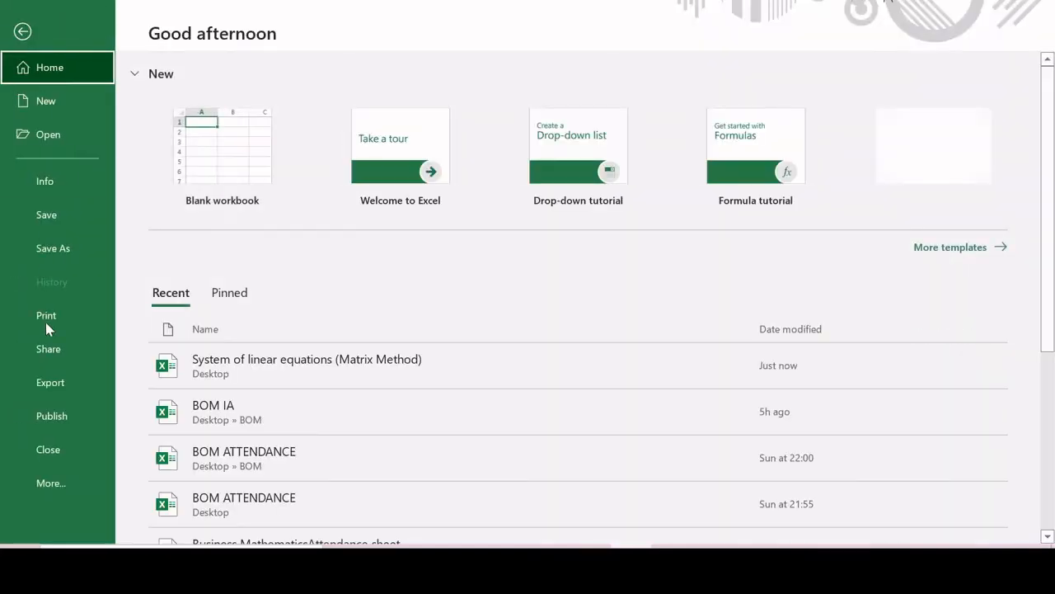
click(49, 481)
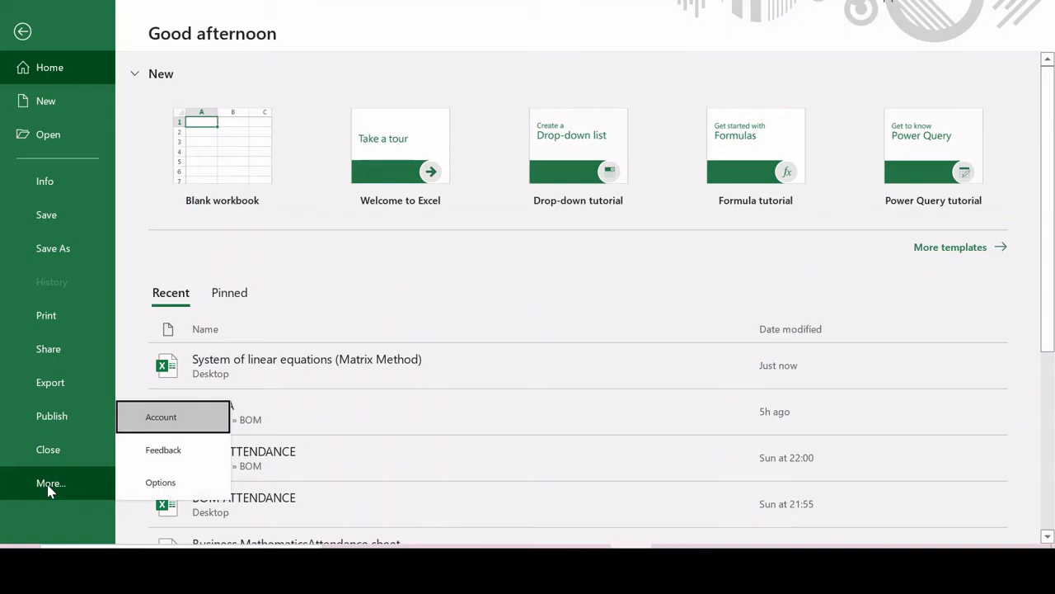
click(23, 29)
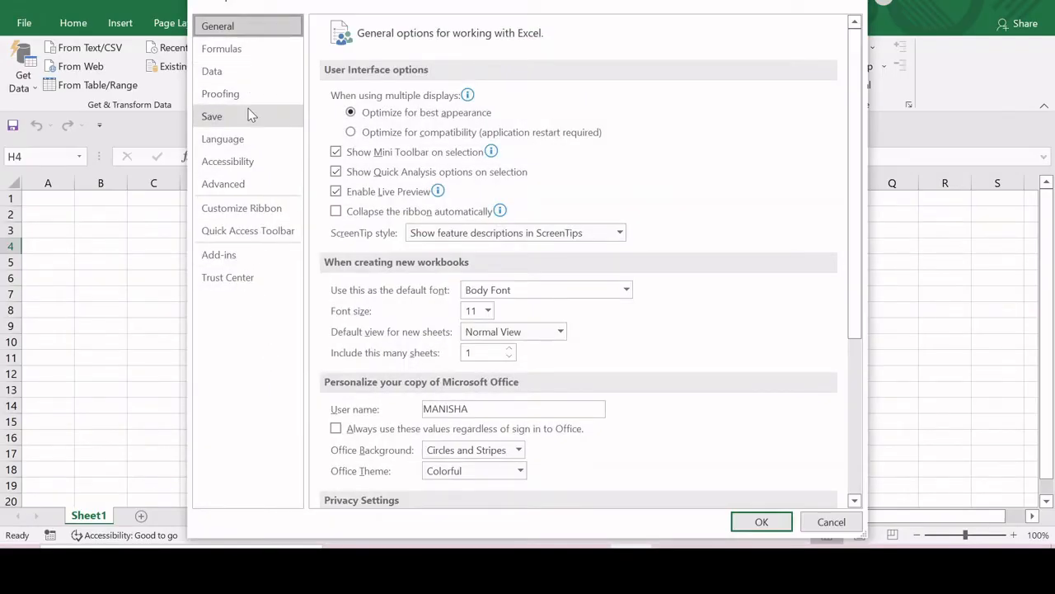
mouse_move(251, 332)
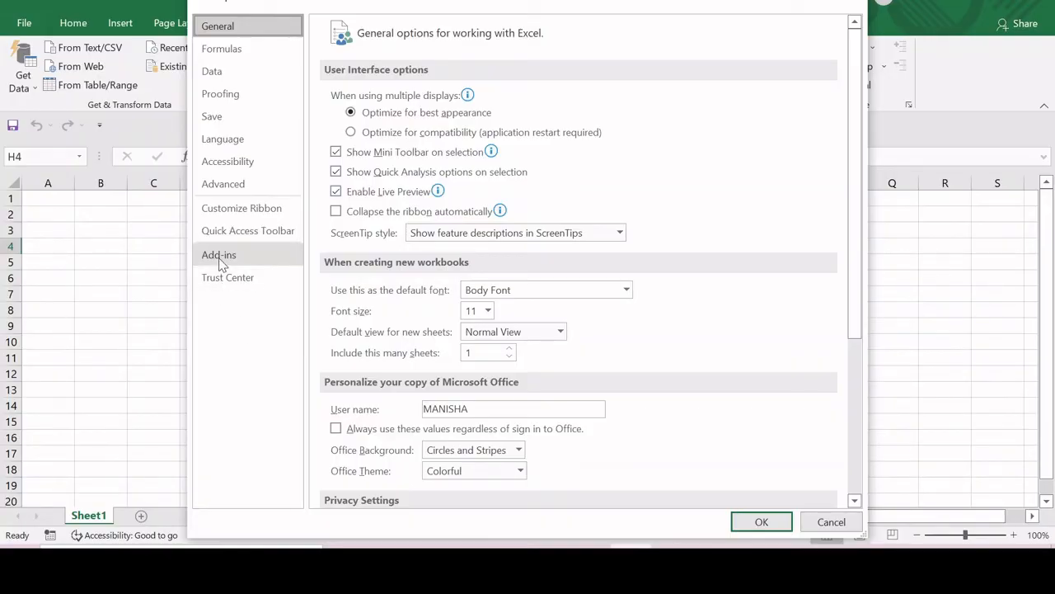
Step: Switch to the Add-ins settings and select Solver Add-in among the inactive add-ins
click(218, 254)
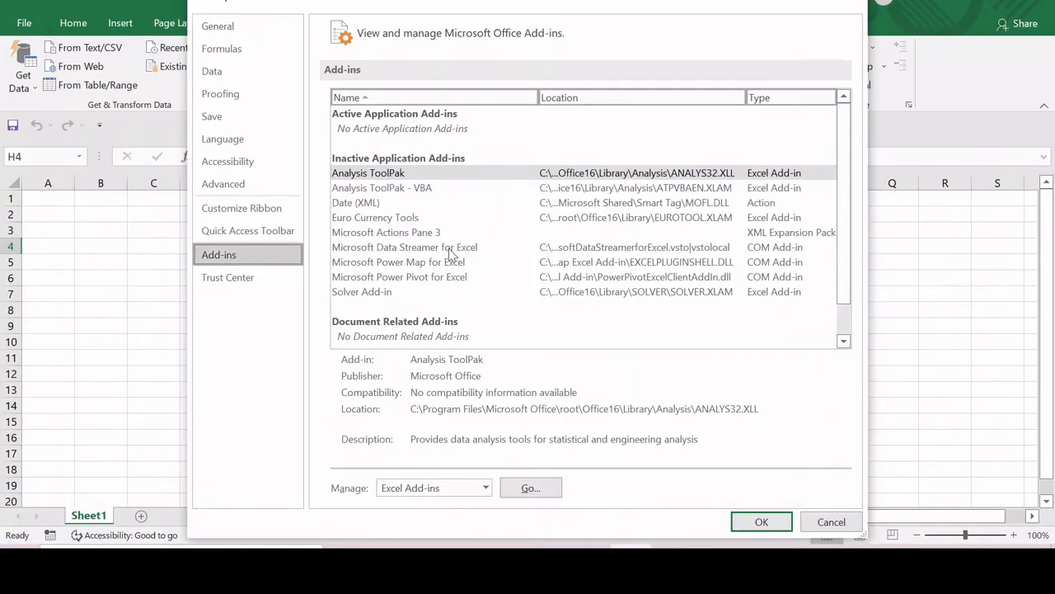
click(361, 290)
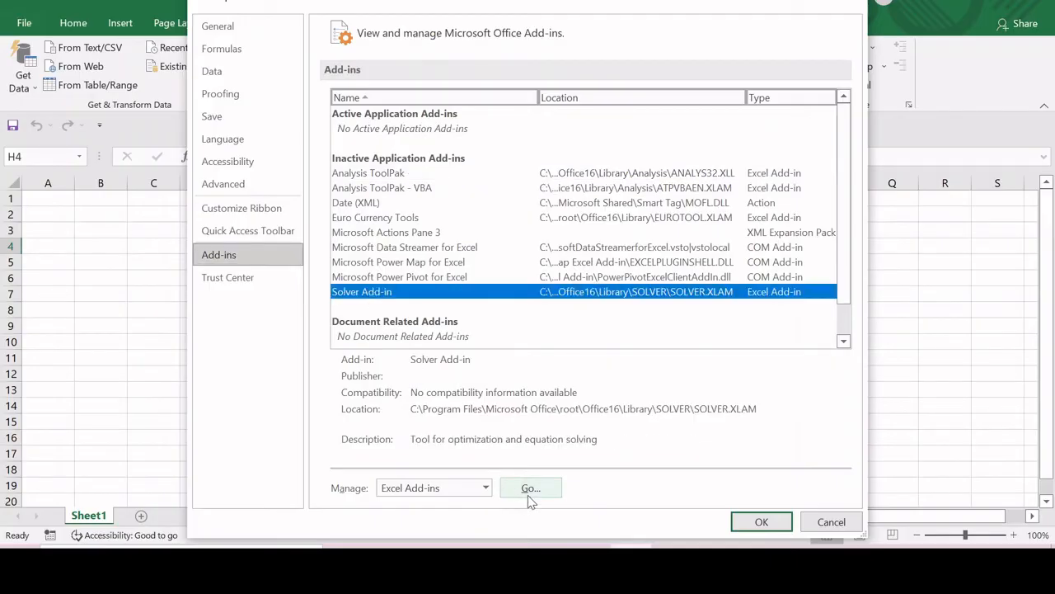
Step: Go to the Excel Add-ins list, tick Solver Add-in and confirm so Solver joins the Data ribbon
click(531, 488)
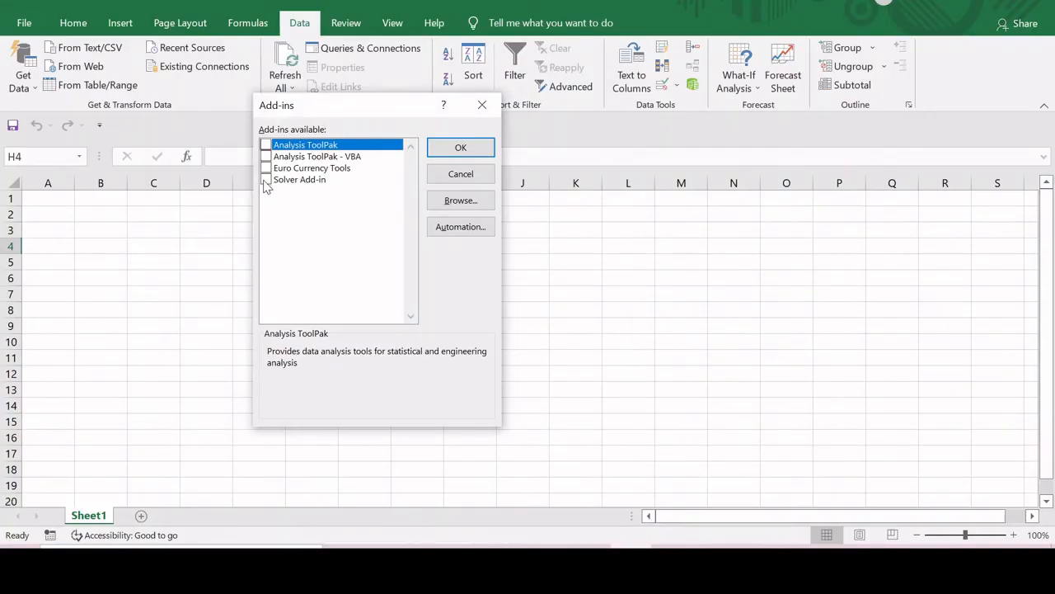
click(265, 178)
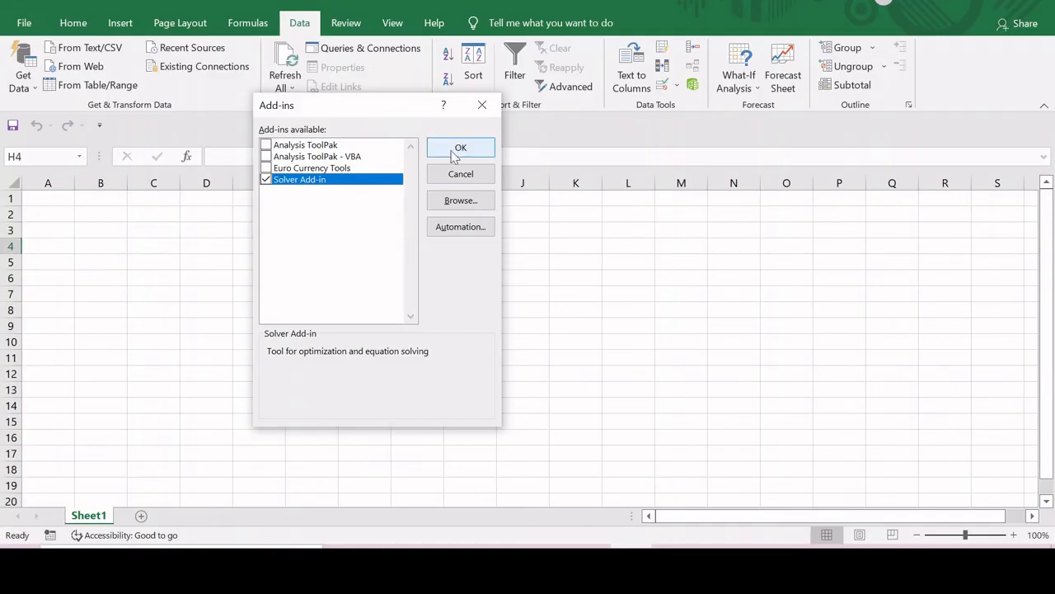
click(460, 148)
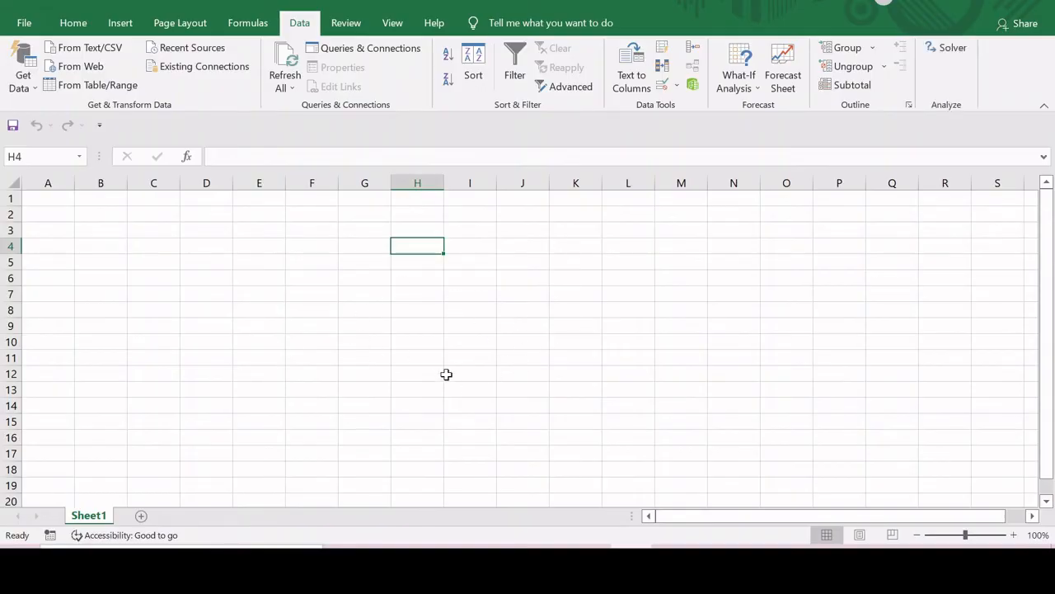
mouse_move(921, 78)
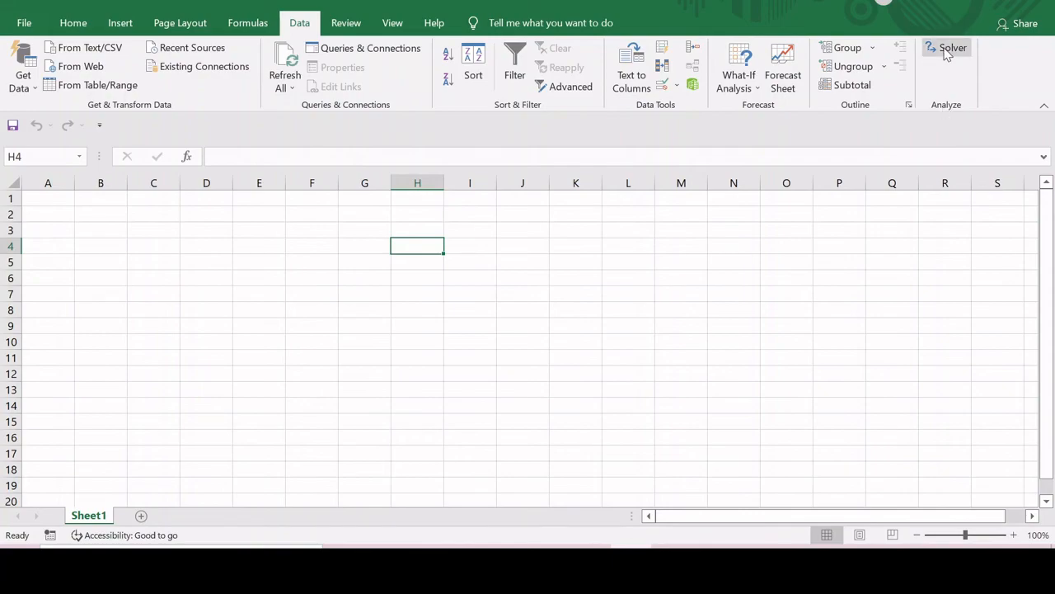
mouse_move(346, 340)
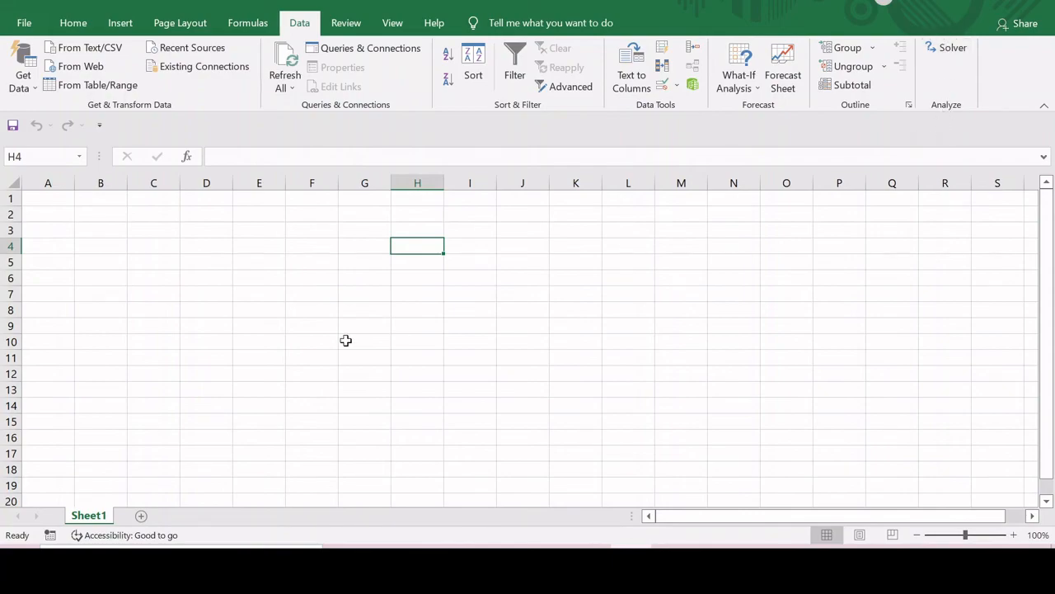